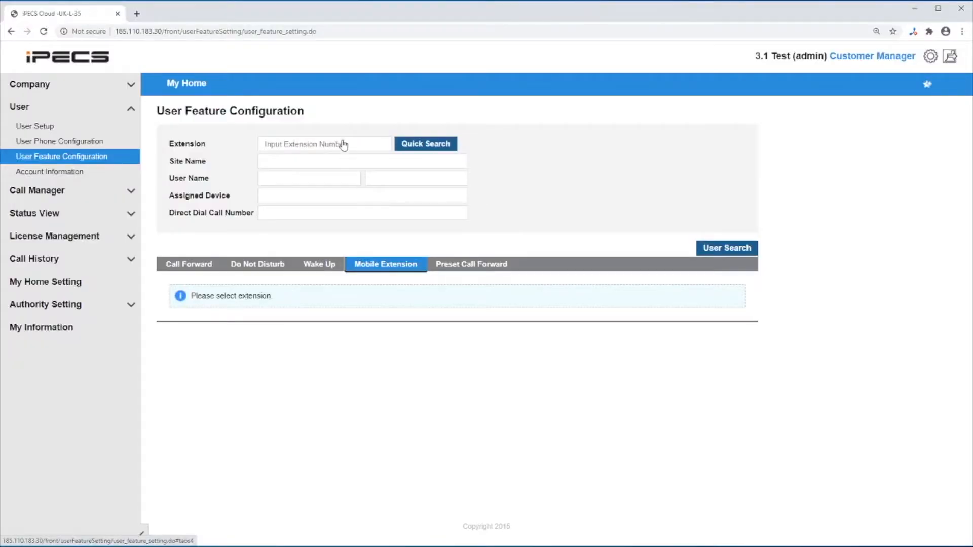
# Look up extension 200 with Quick Search to load its Mobile Extension entries.
pyautogui.write('200')
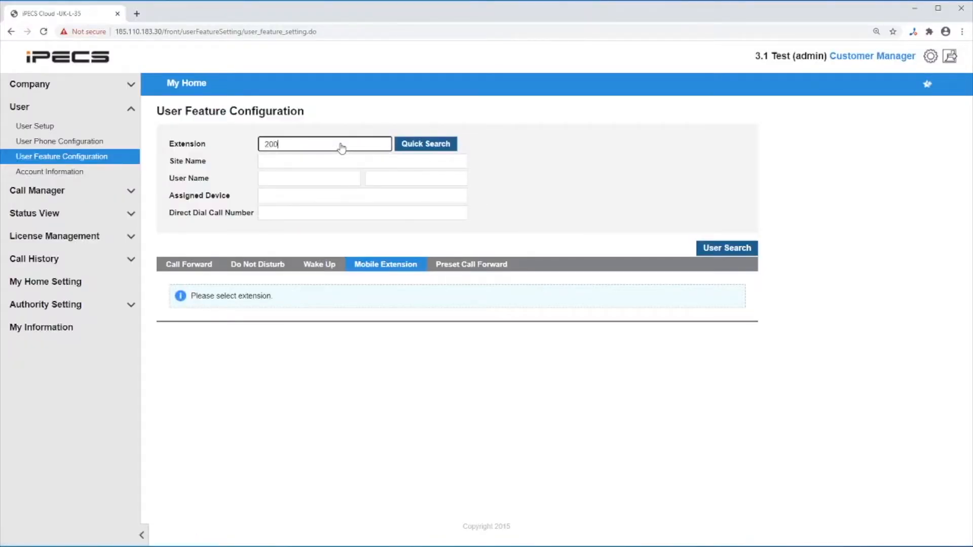
pyautogui.click(425, 143)
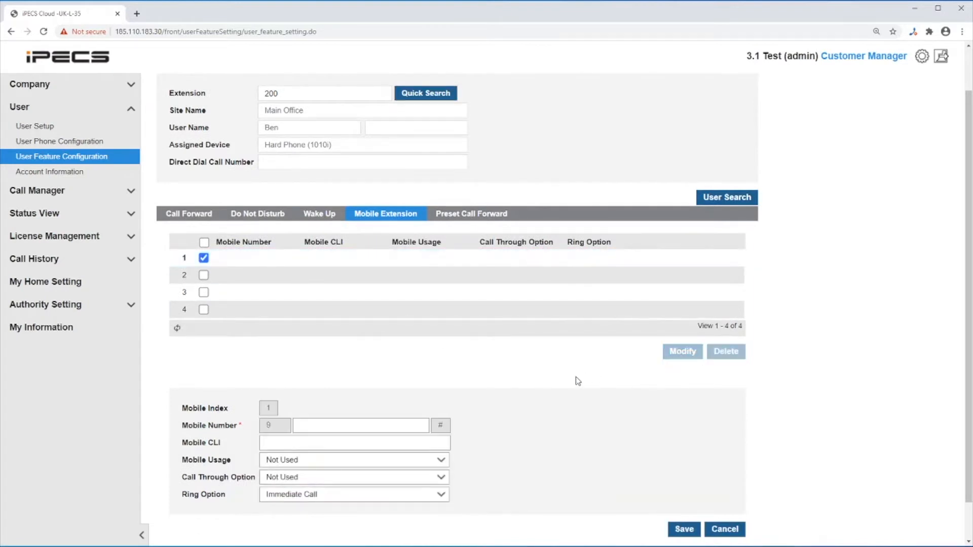
pyautogui.scroll(-3)
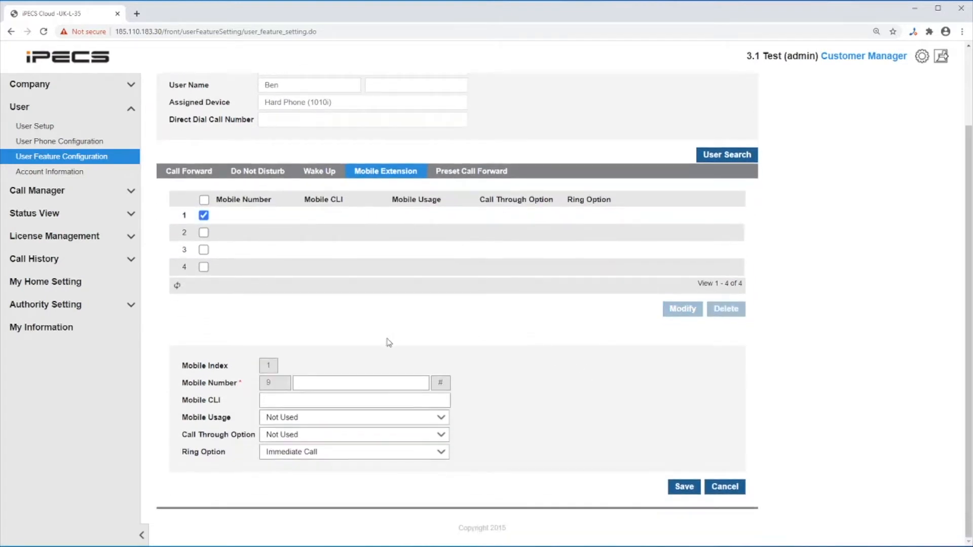
pyautogui.write('07999999999')
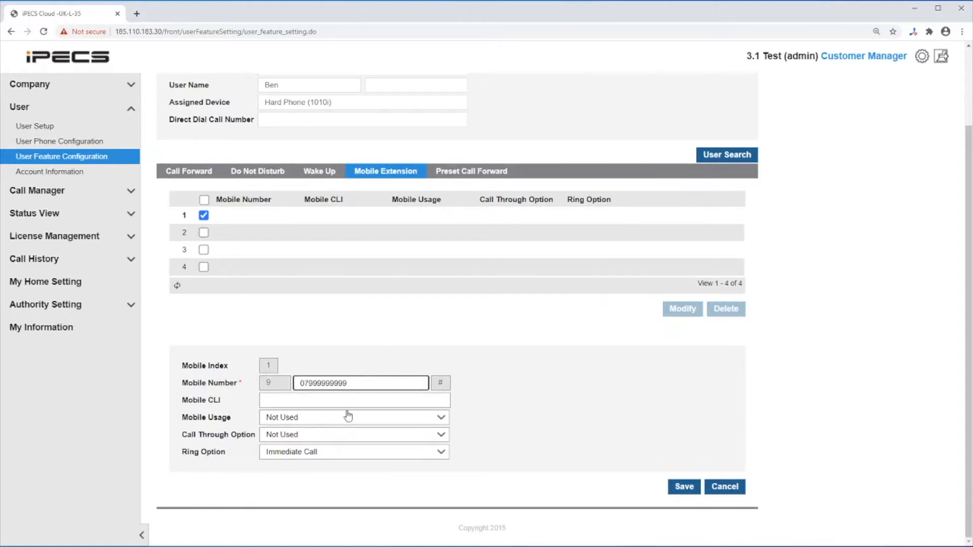
pyautogui.click(353, 417)
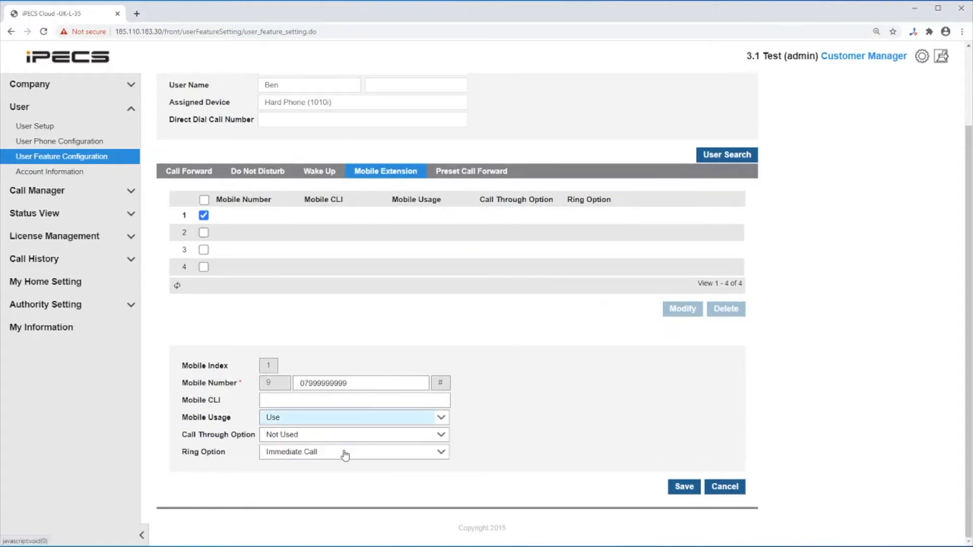
pyautogui.click(354, 452)
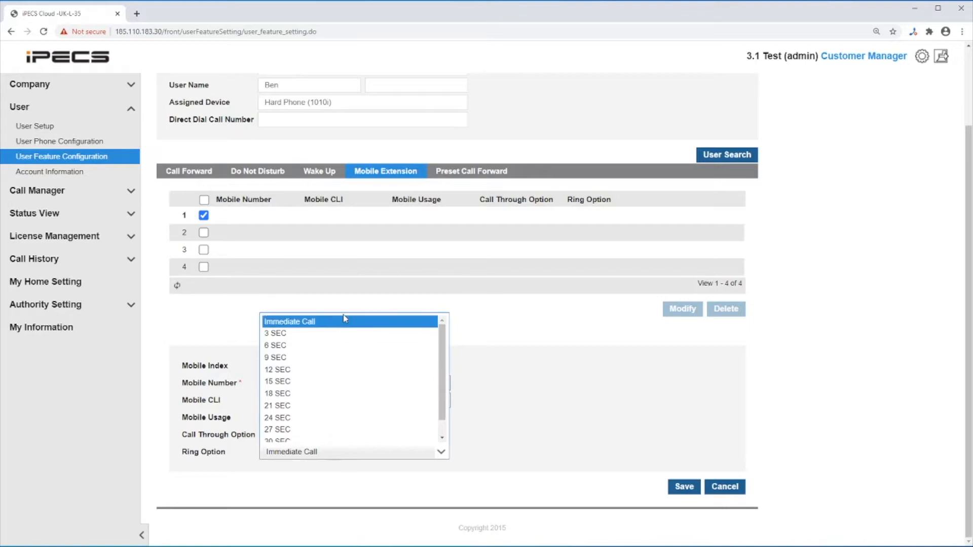
pyautogui.moveTo(338, 358)
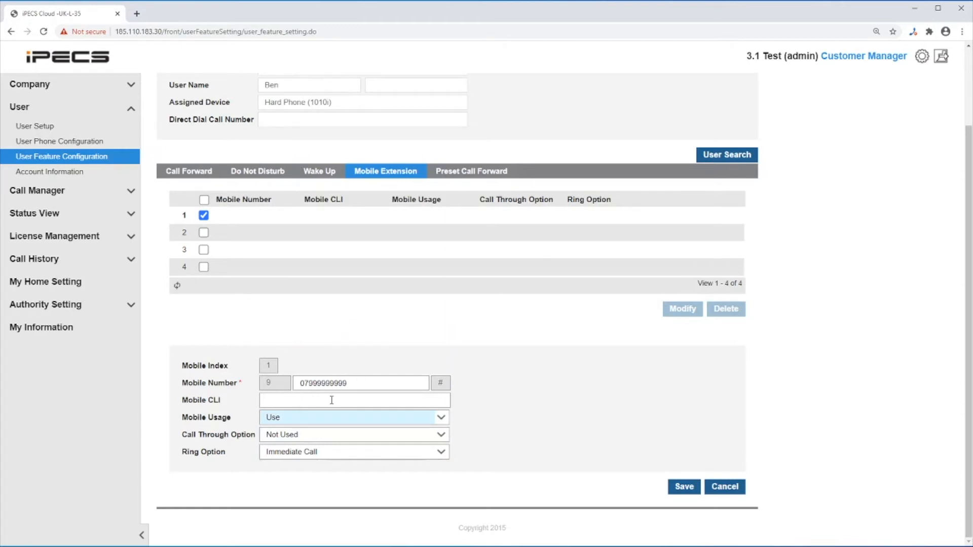
pyautogui.write('0')
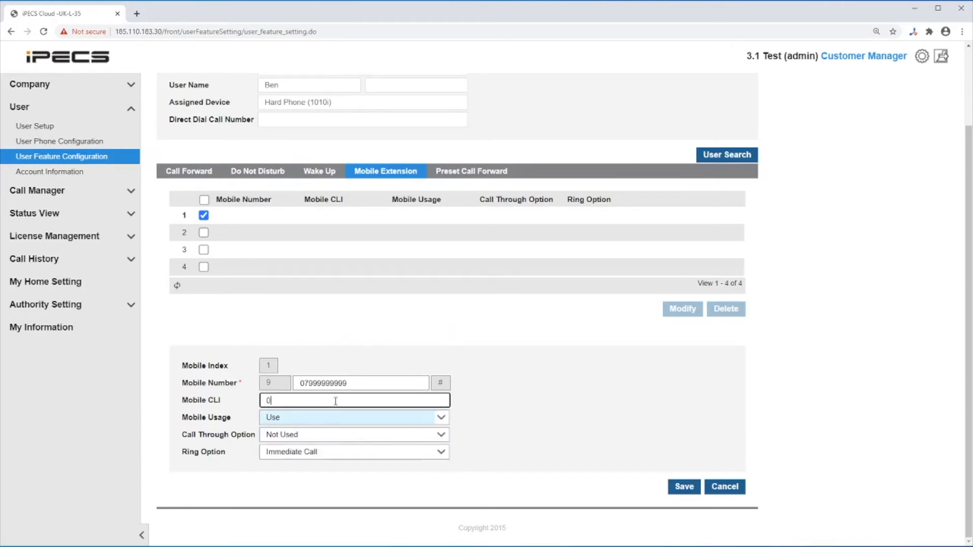
pyautogui.write('7999999999')
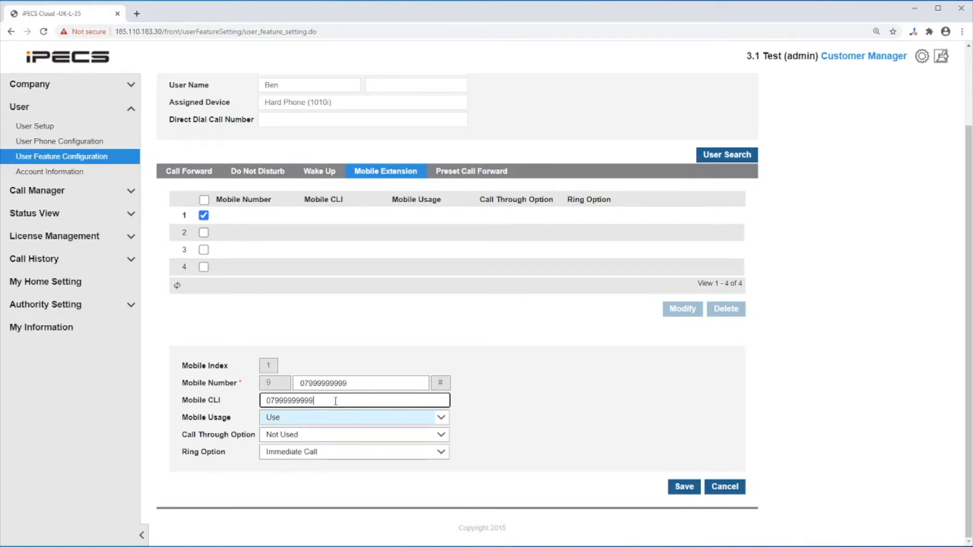
pyautogui.click(354, 435)
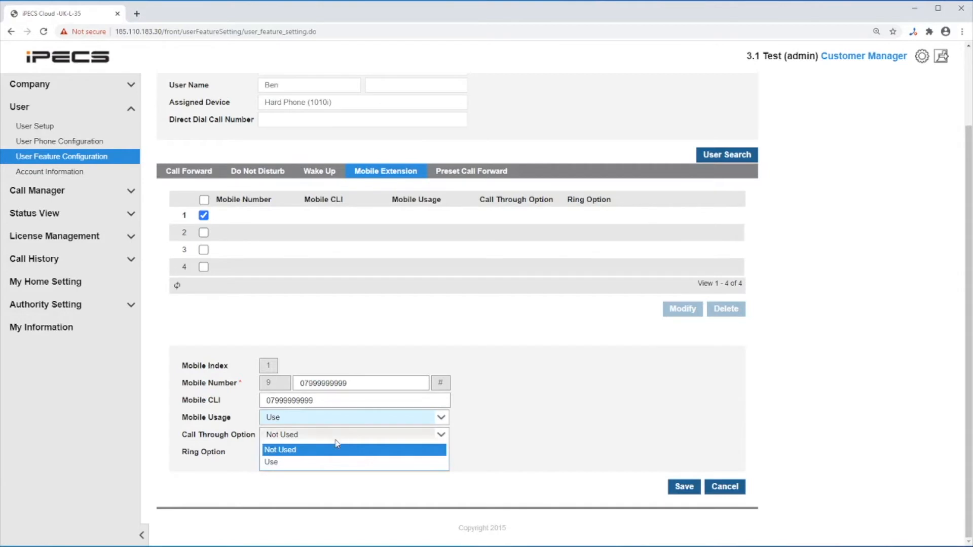
pyautogui.click(271, 462)
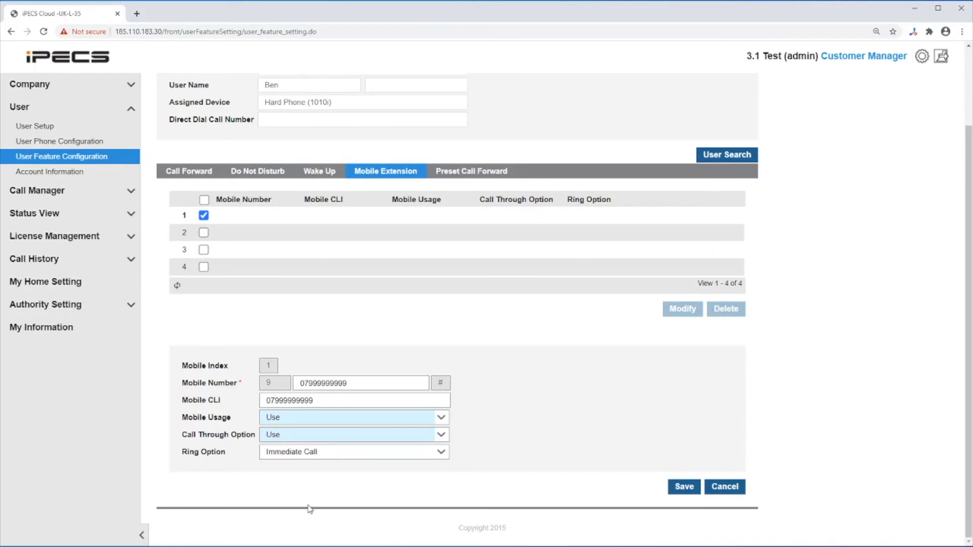
pyautogui.moveTo(472, 497)
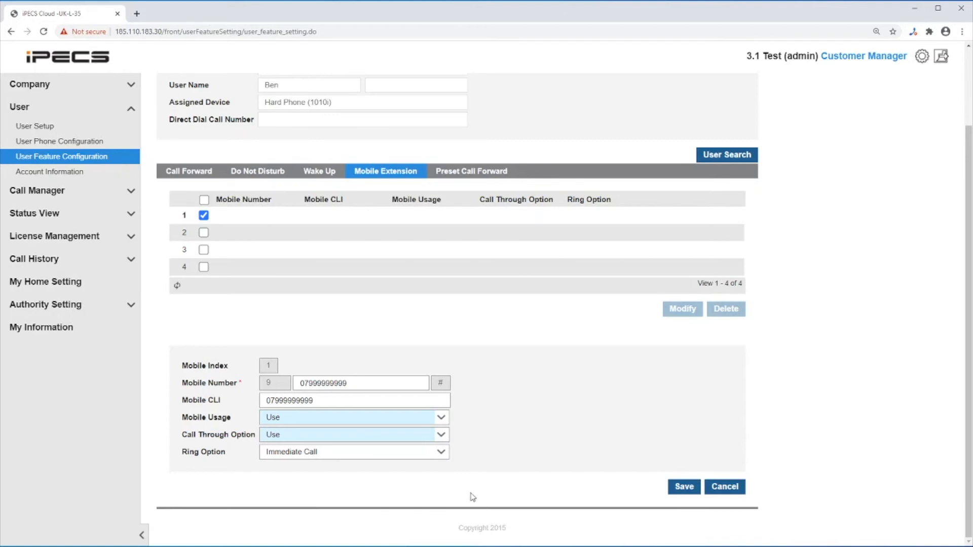
# Save extension 200's mobile extension entry and confirm the edit with OK.
pyautogui.click(682, 486)
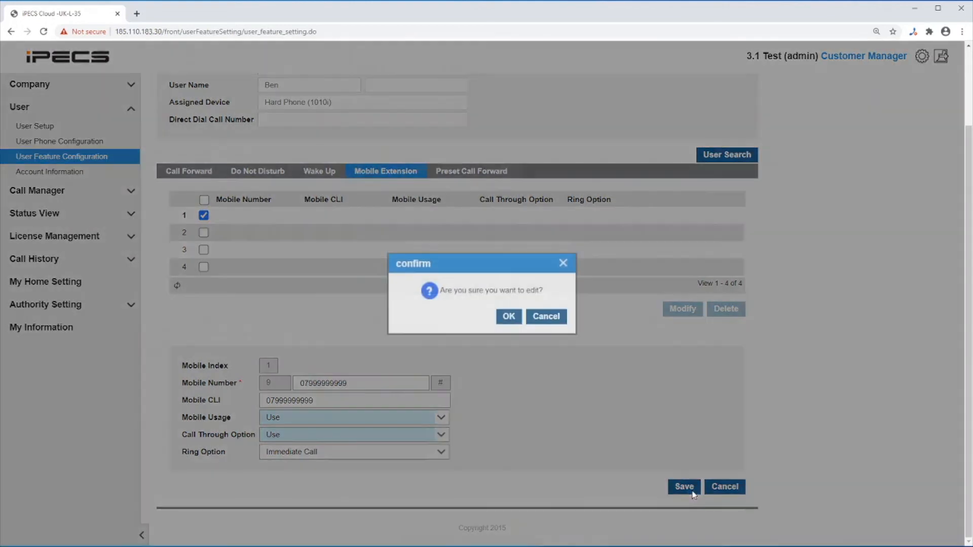
pyautogui.click(508, 316)
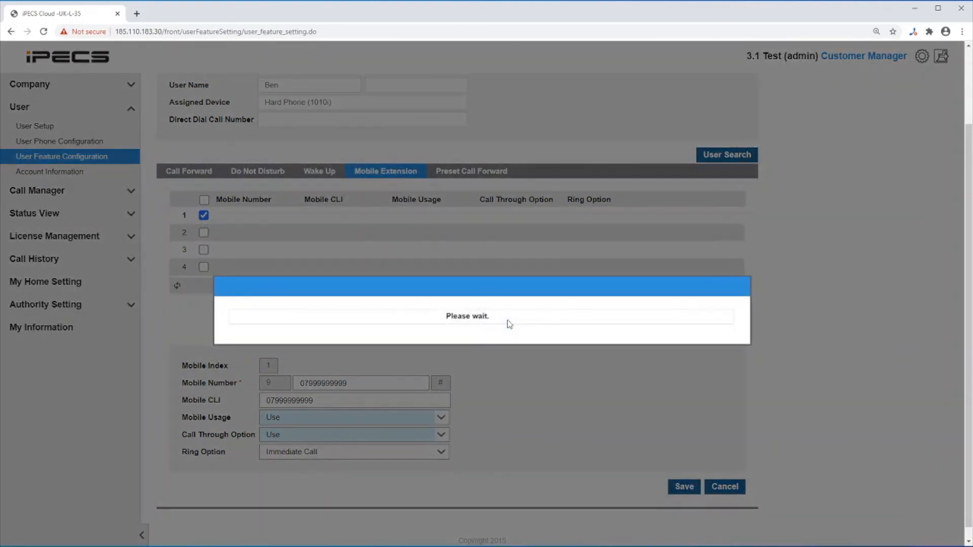